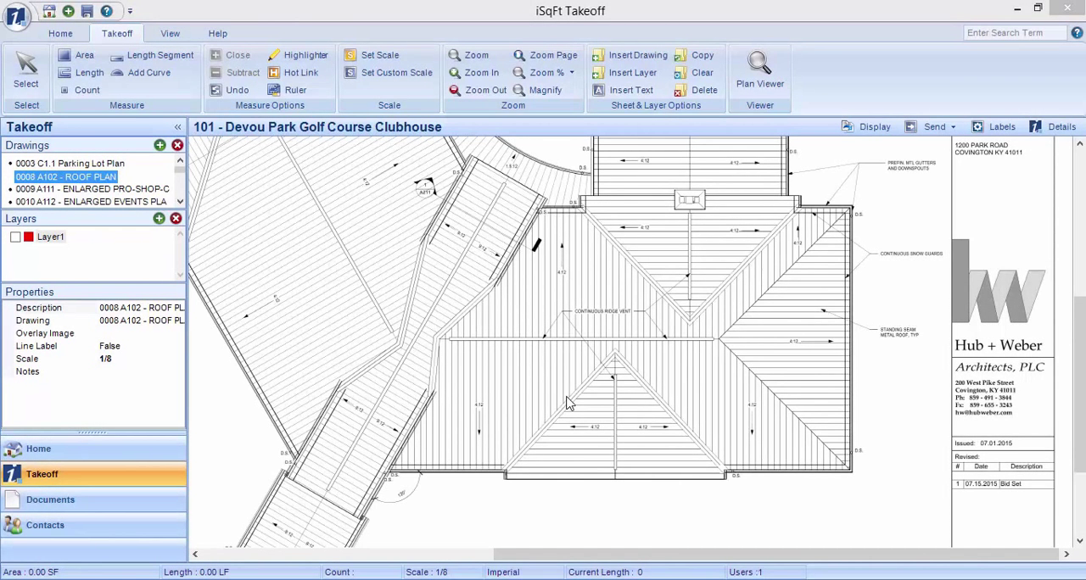
mouse_move(567, 404)
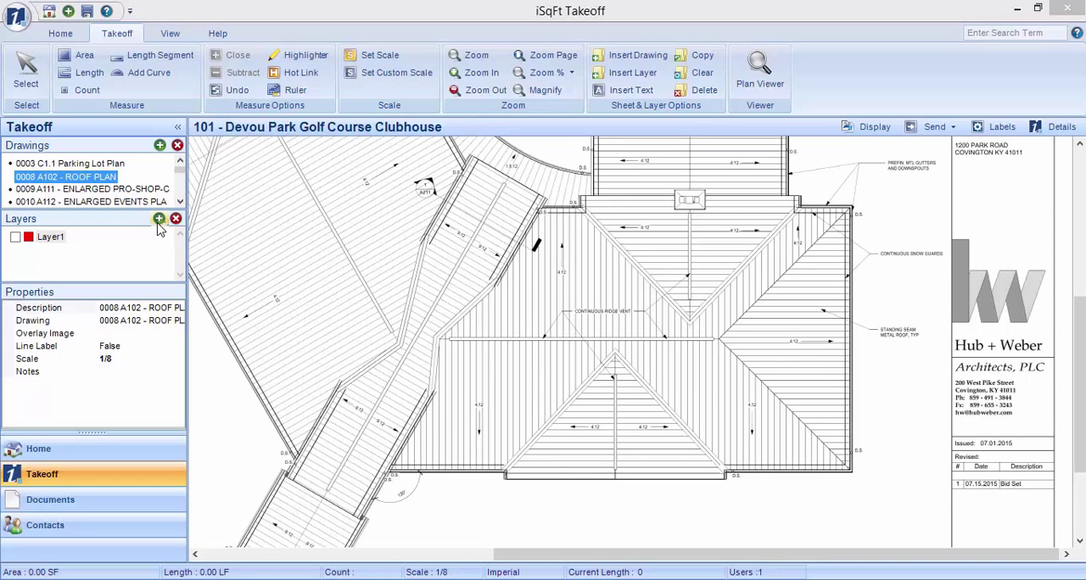
Open the Standard Layers library and select the Roofing folder.
left_click(159, 219)
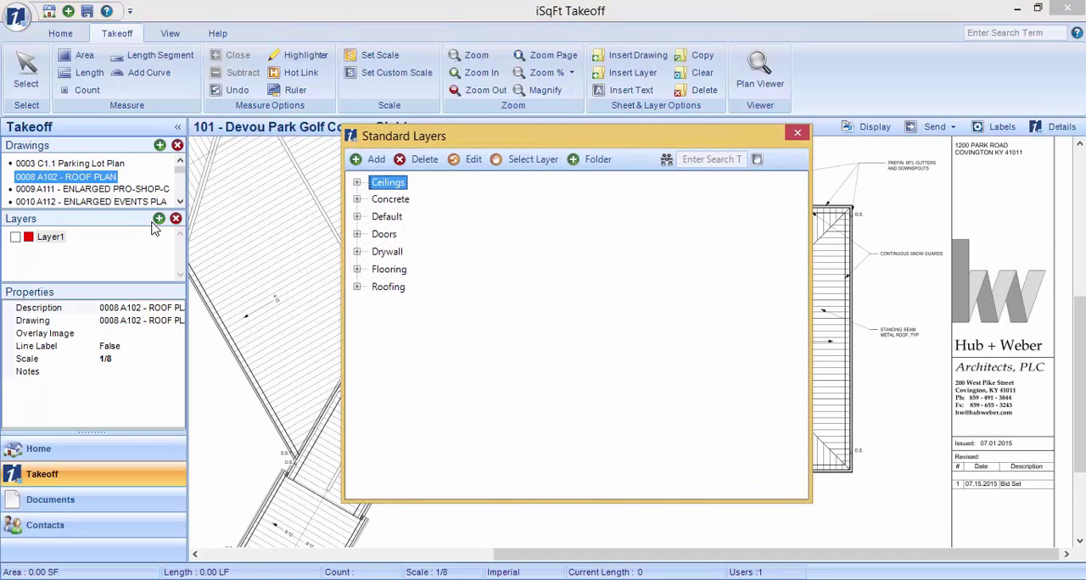
mouse_move(159, 230)
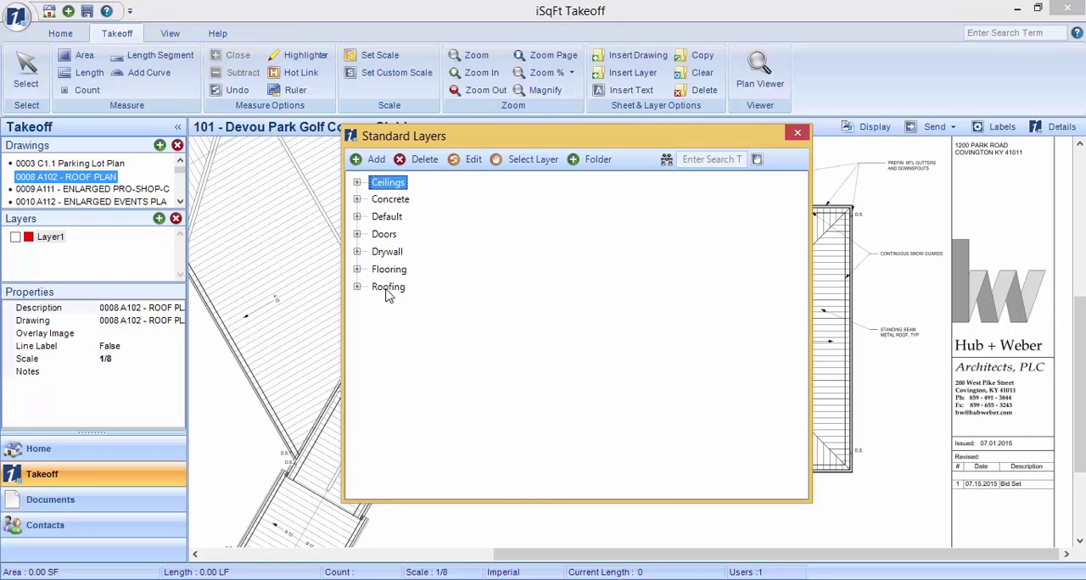
left_click(388, 287)
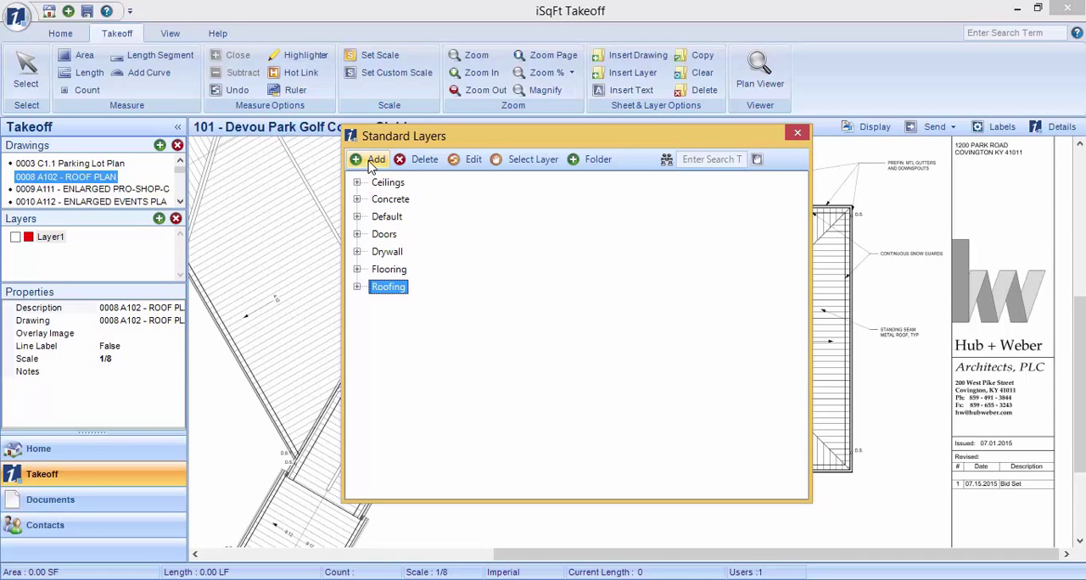
Add a layer described 'Standing Seam Metal Roof 4/12', colored Blue, with slope 4/12.
left_click(375, 160)
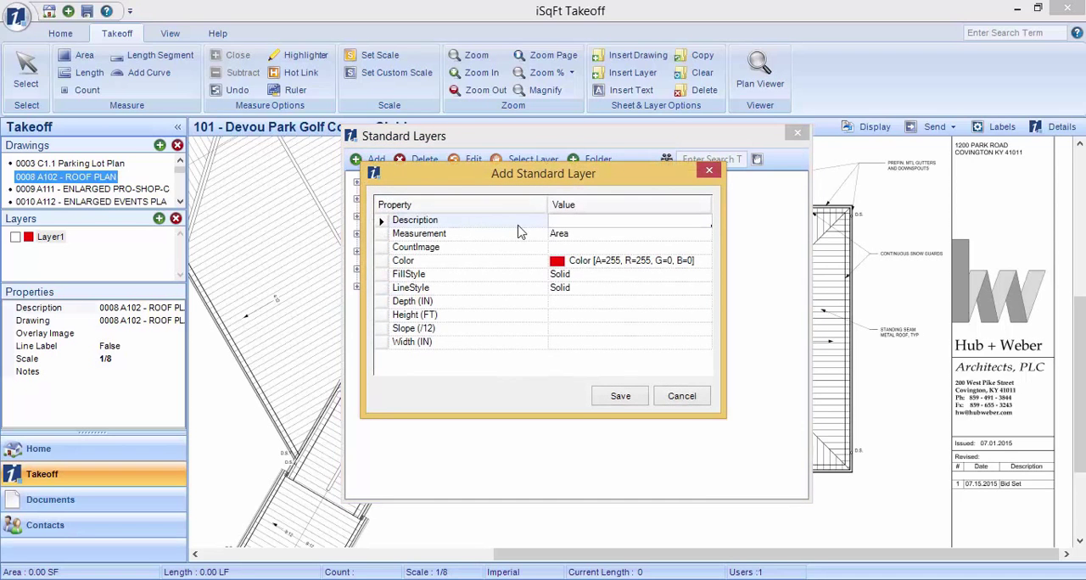
type("Standing Seam")
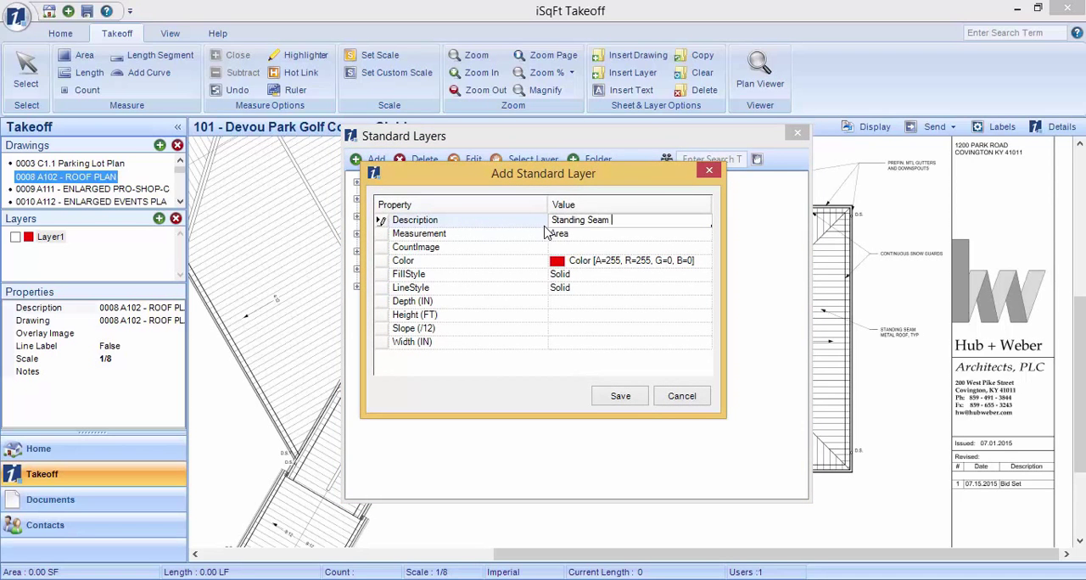
type("Metal Roof")
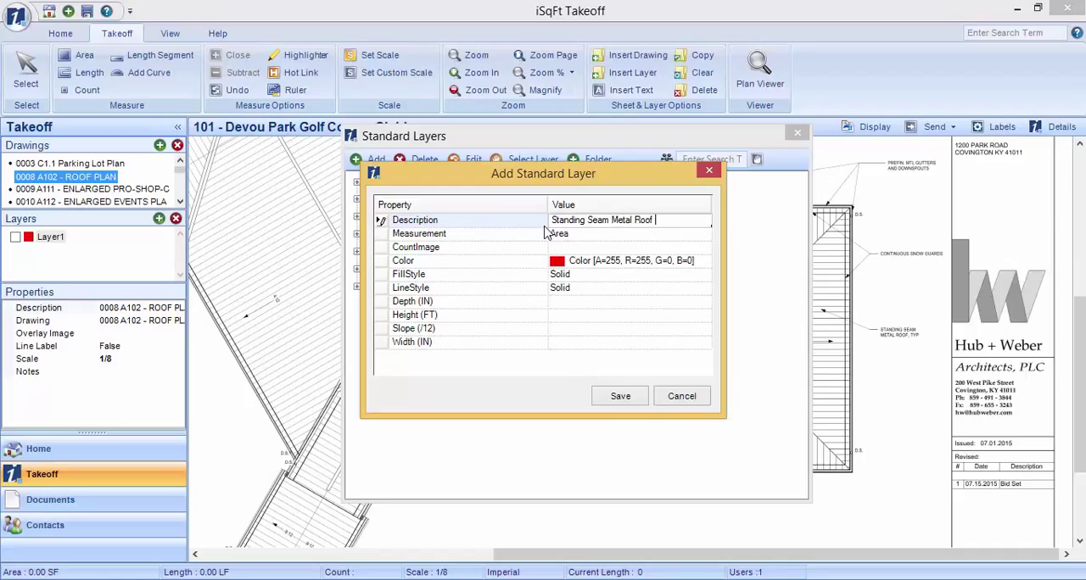
type("4/12")
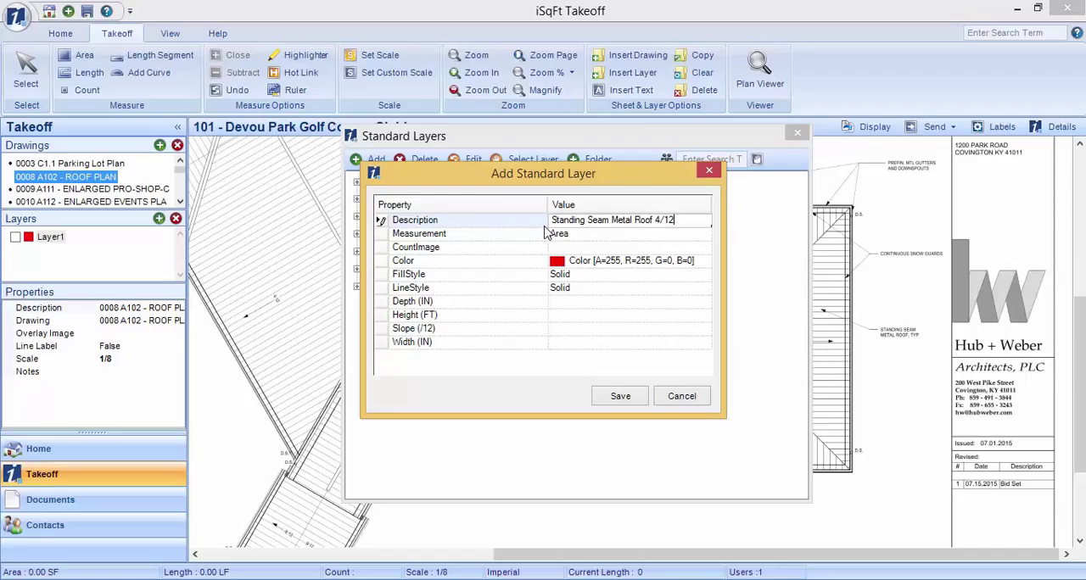
left_click(628, 234)
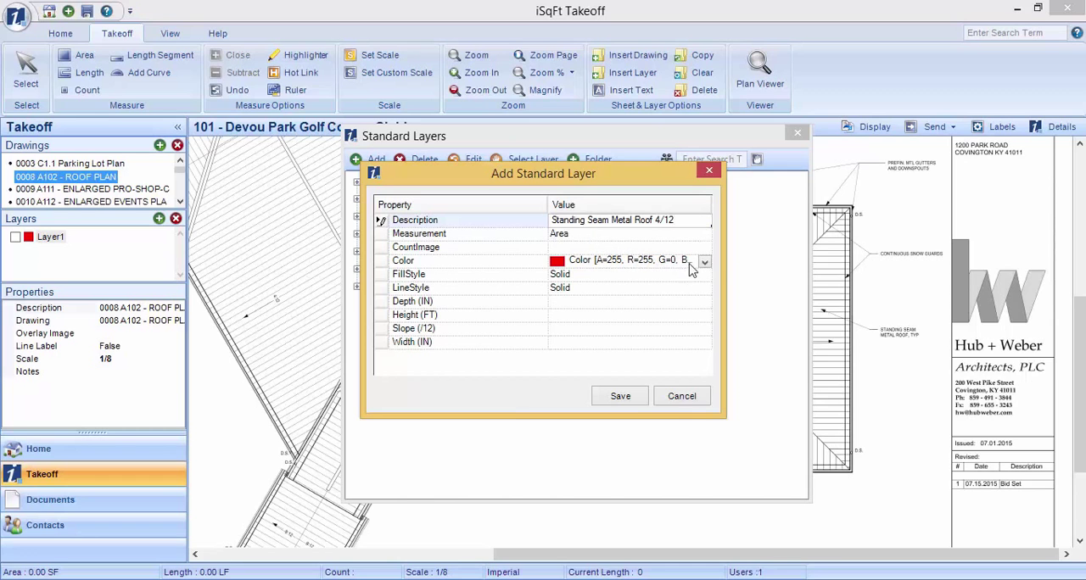
left_click(704, 260)
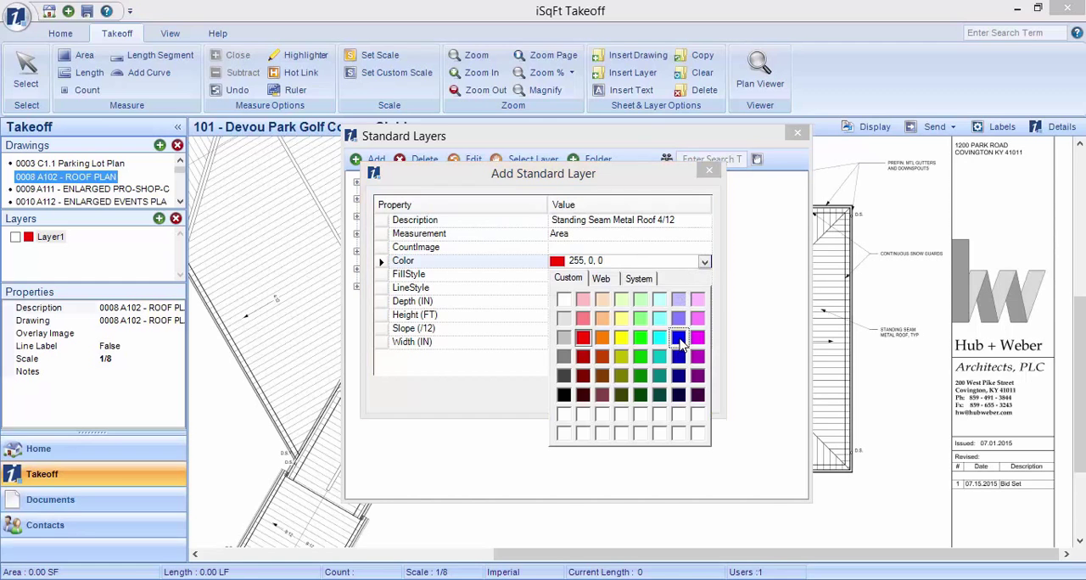
left_click(679, 336)
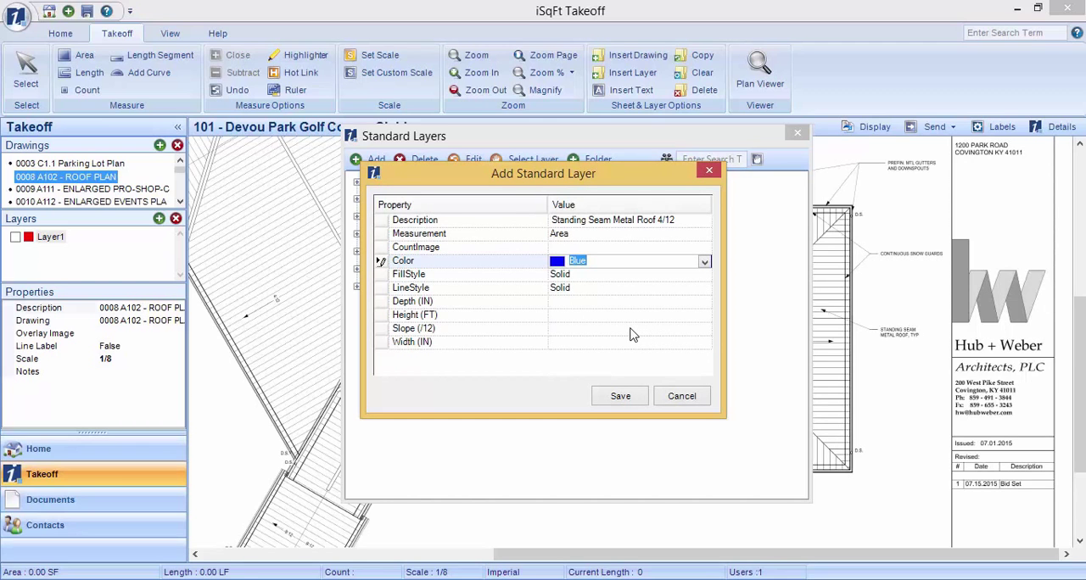
left_click(628, 329)
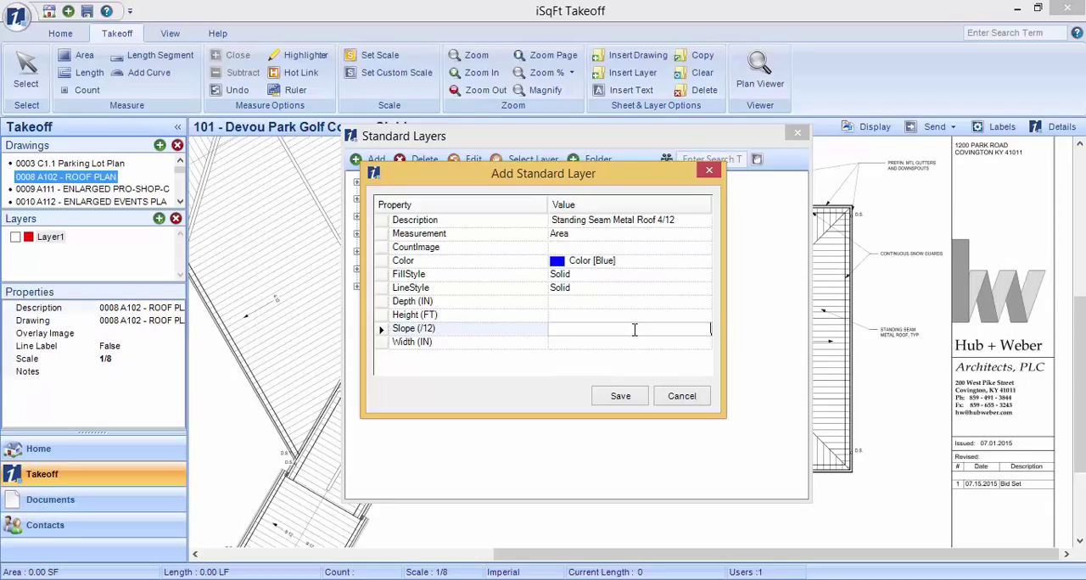
type("4")
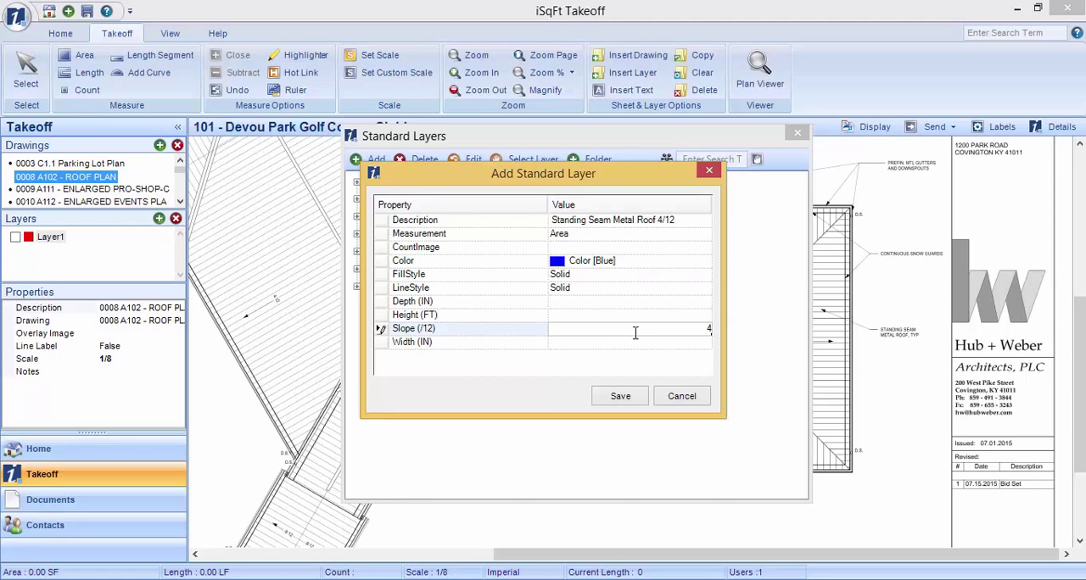
Save 'Standing Seam Metal Roof 4/12', add it to the roof plan, and close Standard Layers.
left_click(620, 395)
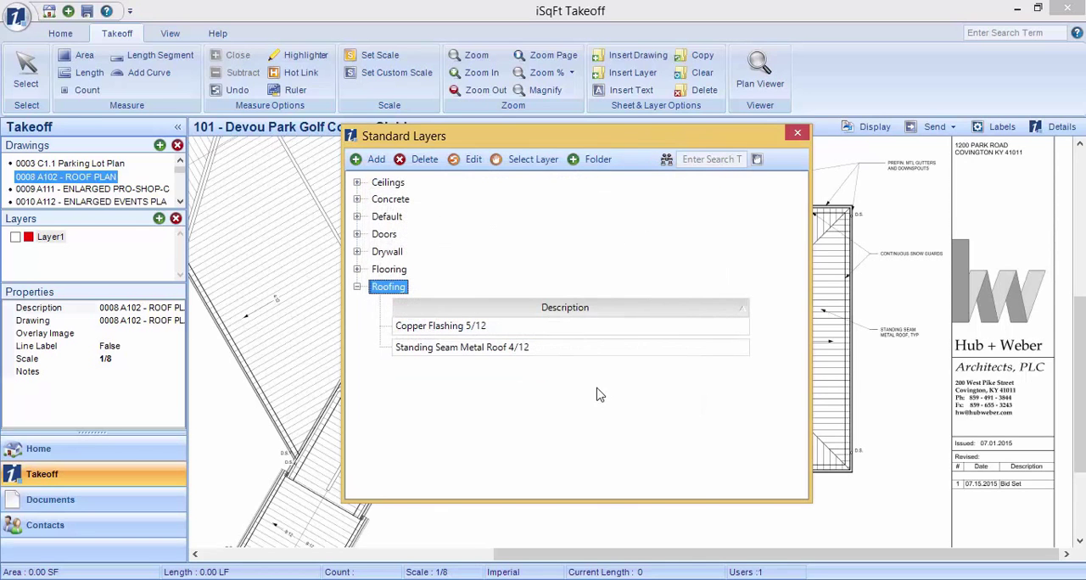
mouse_move(498, 356)
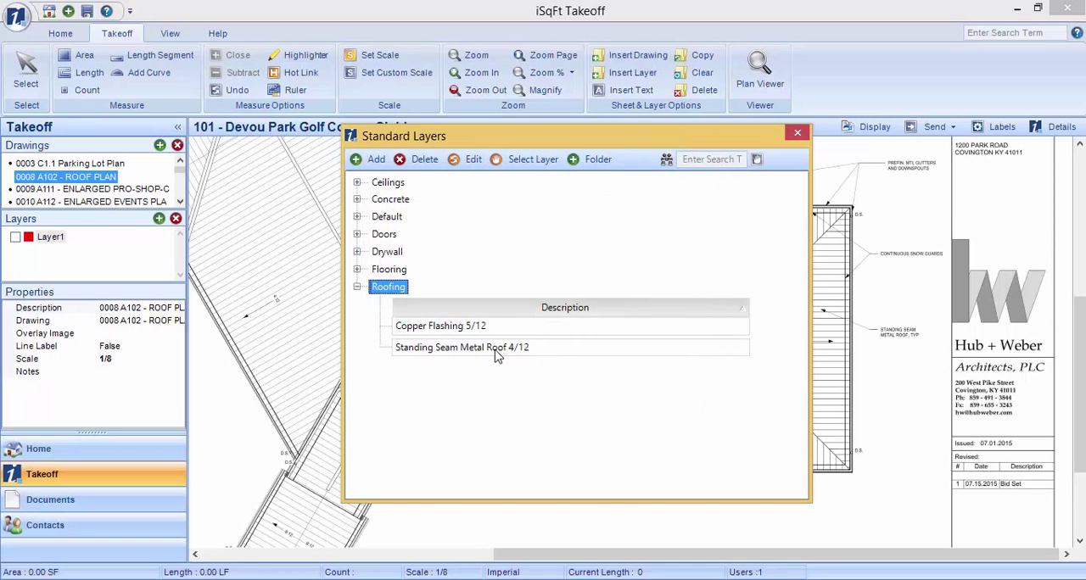
left_click(462, 347)
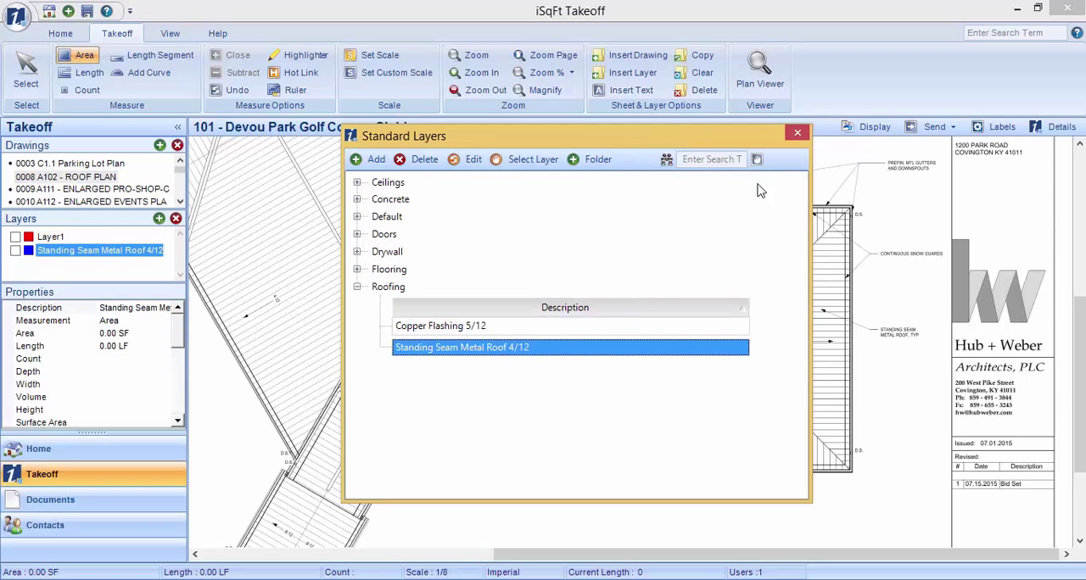
left_click(797, 132)
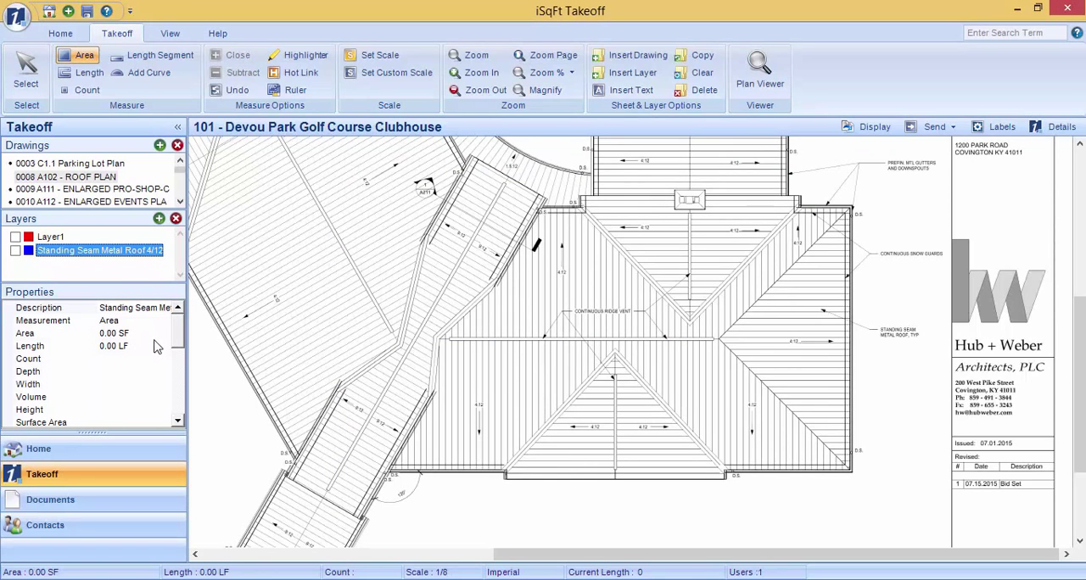
scroll("down", 3)
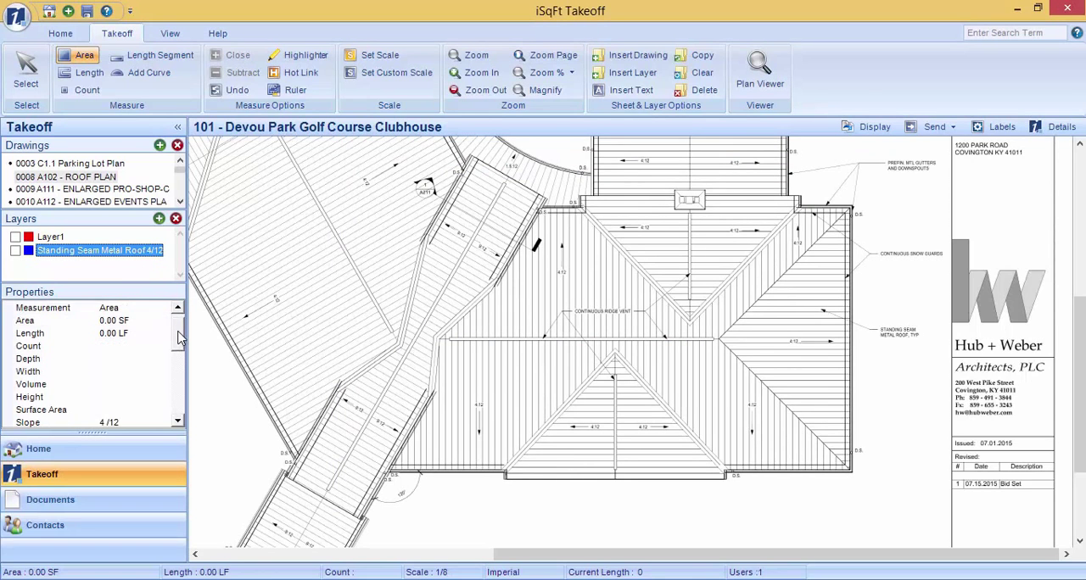
scroll("down", 3)
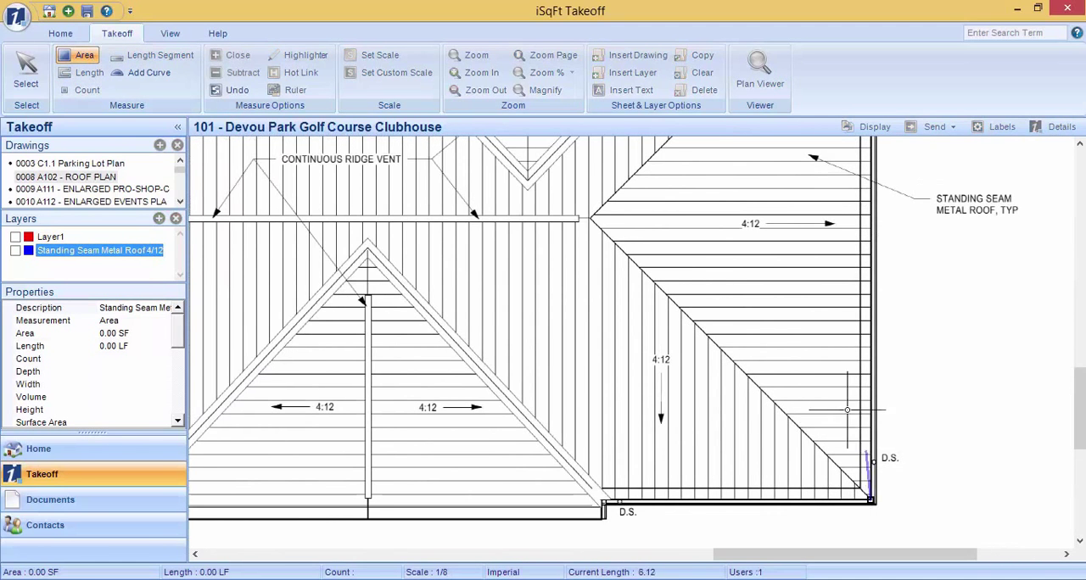
Pan the plan while tracing the right-hand hip roof plane (790.90 SF, 135.92 LF).
left_click_drag(591, 218, 868, 499)
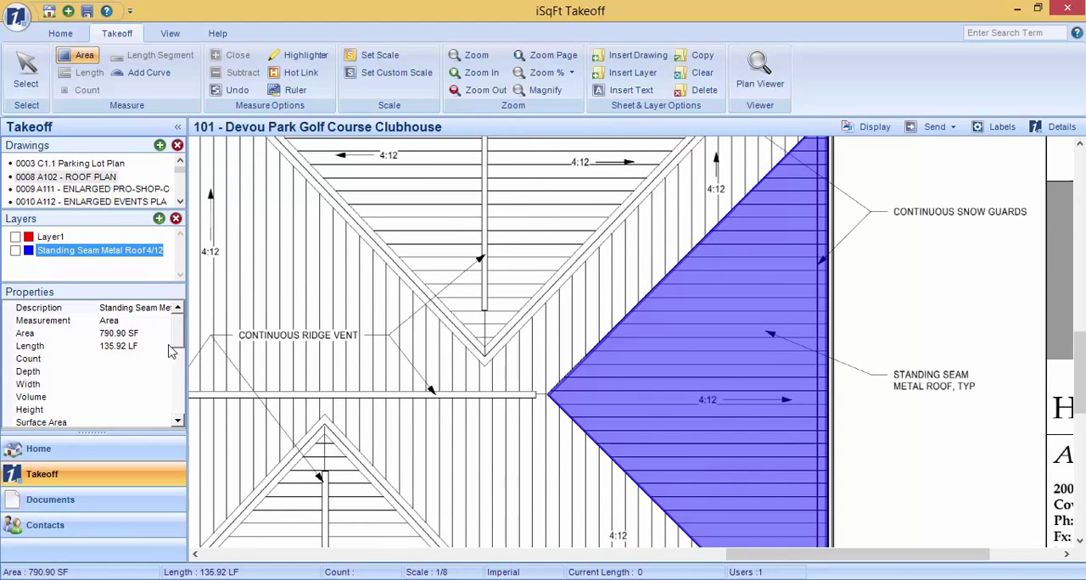
mouse_move(144, 339)
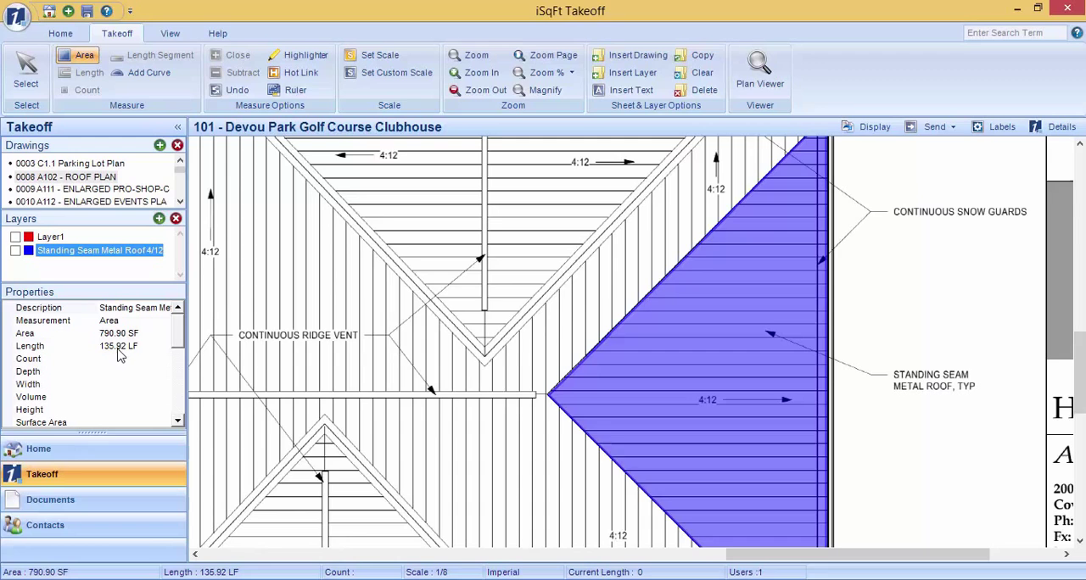
mouse_move(124, 357)
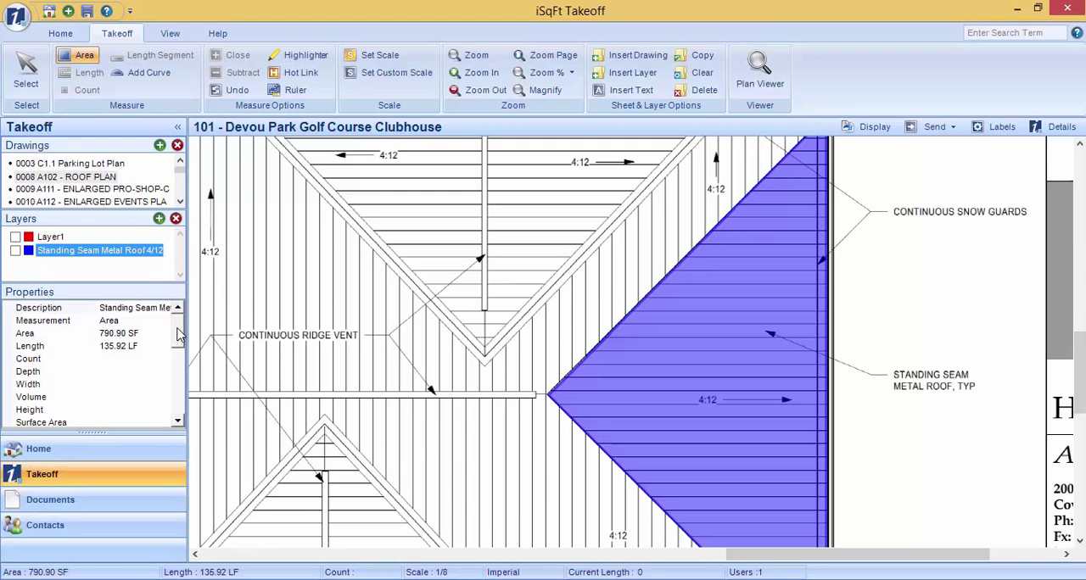
scroll("down", 3)
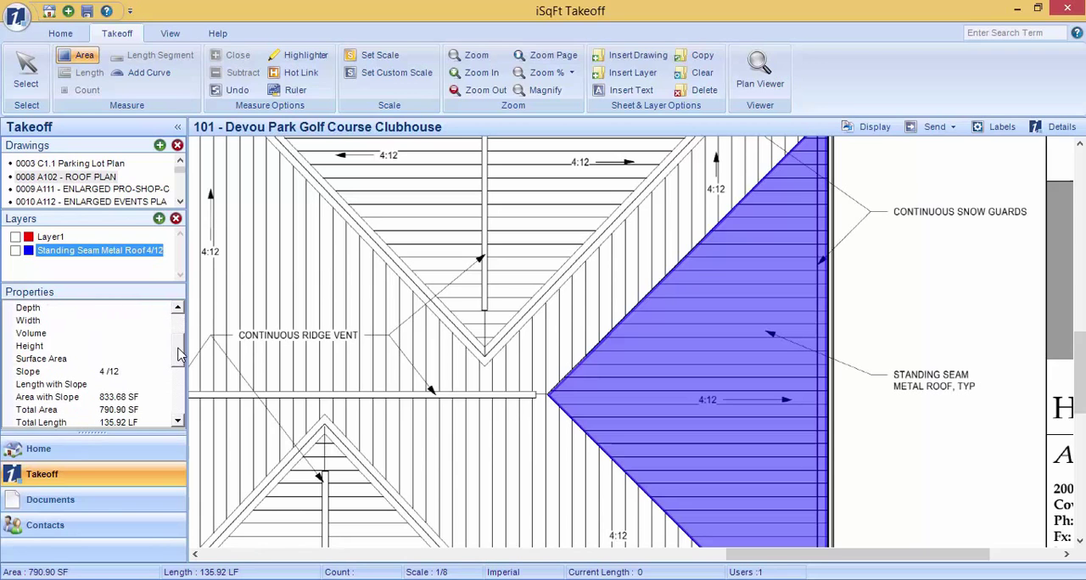
scroll("down", 3)
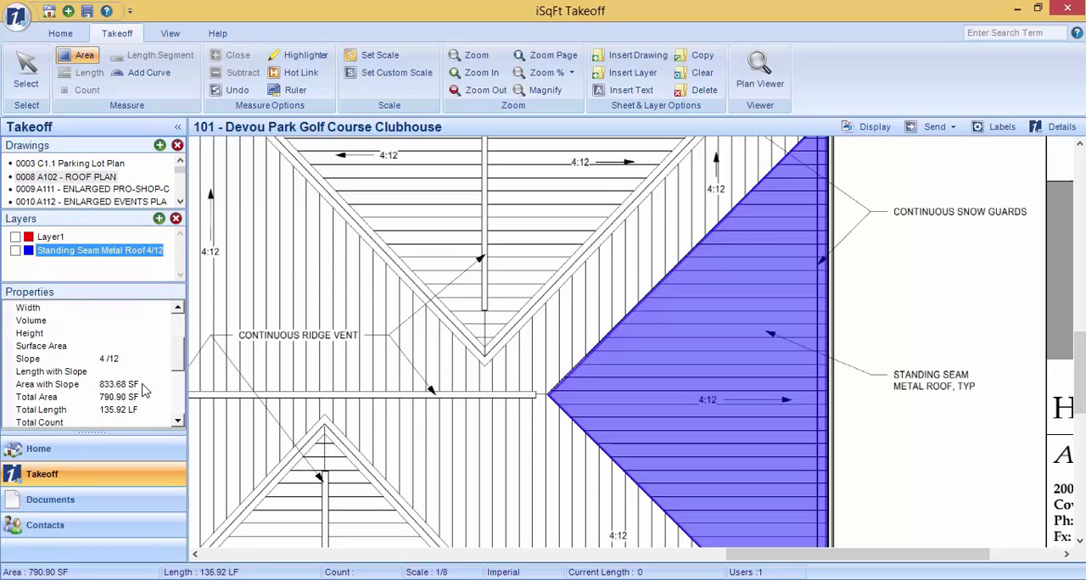
left_click(119, 385)
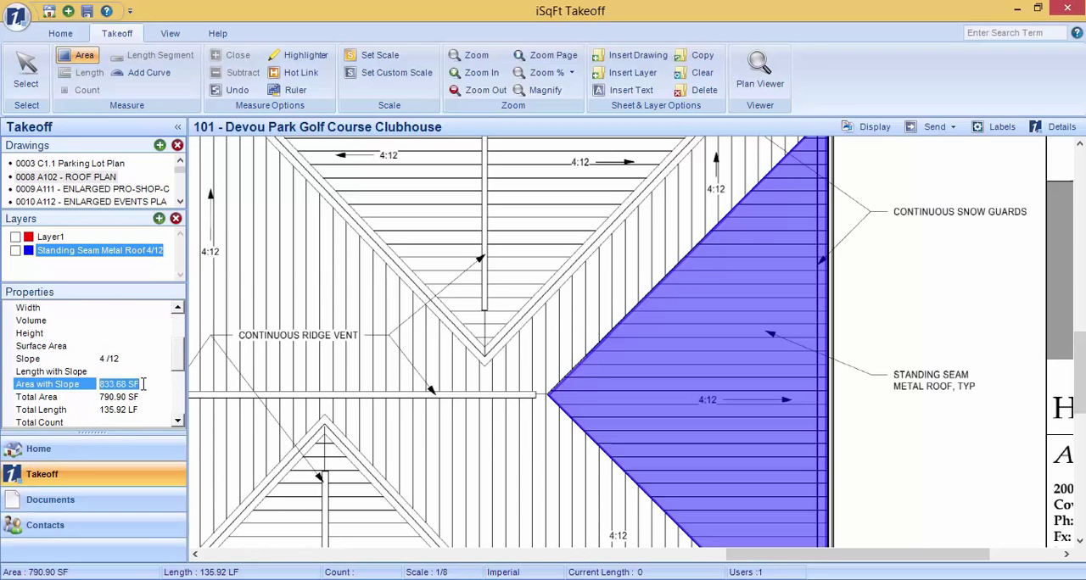